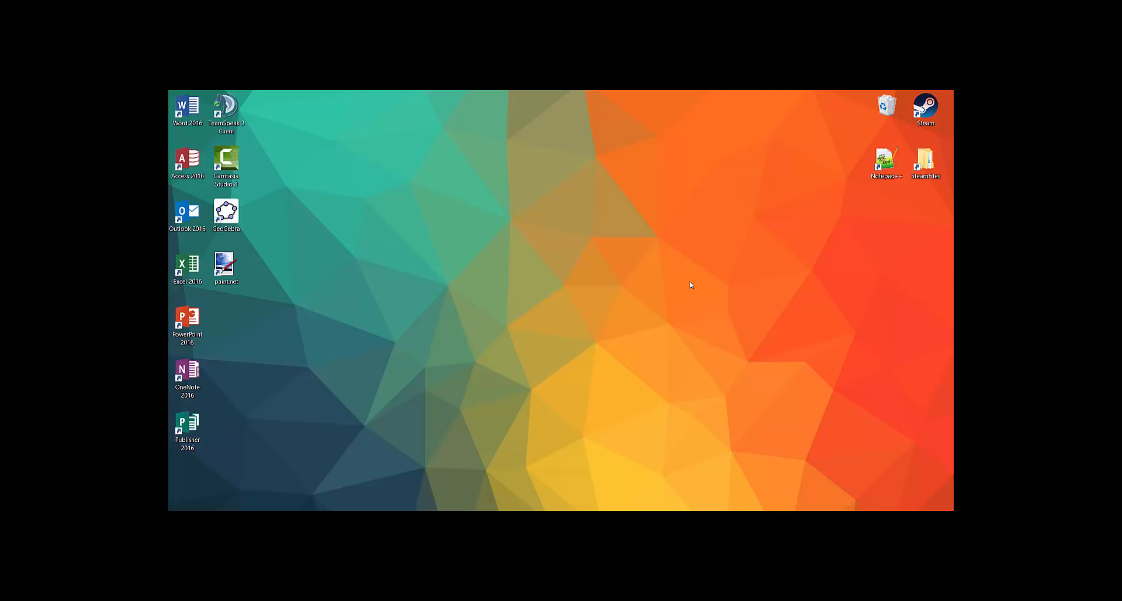
pyautogui.moveTo(634, 267)
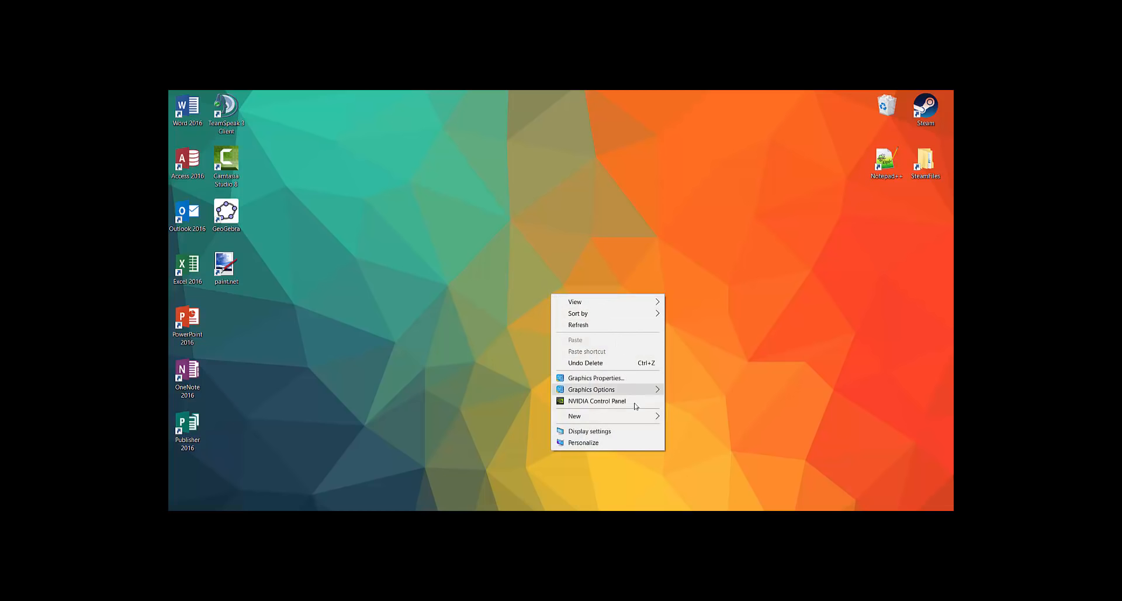
pyautogui.moveTo(575, 416)
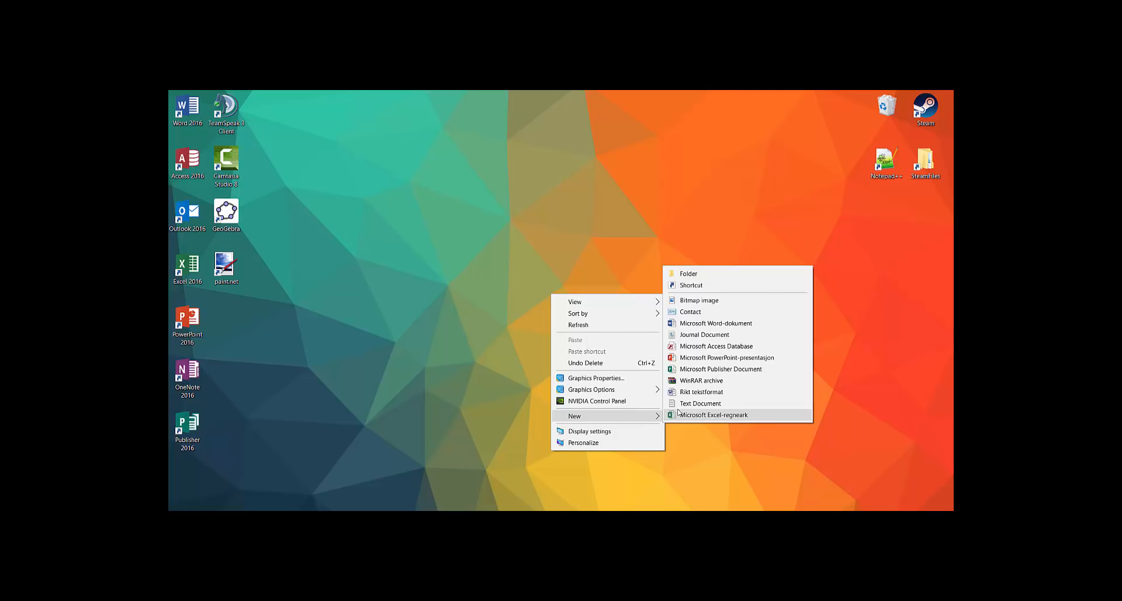
# Create a new text document on the desktop and open it in Notepad.
pyautogui.click(700, 403)
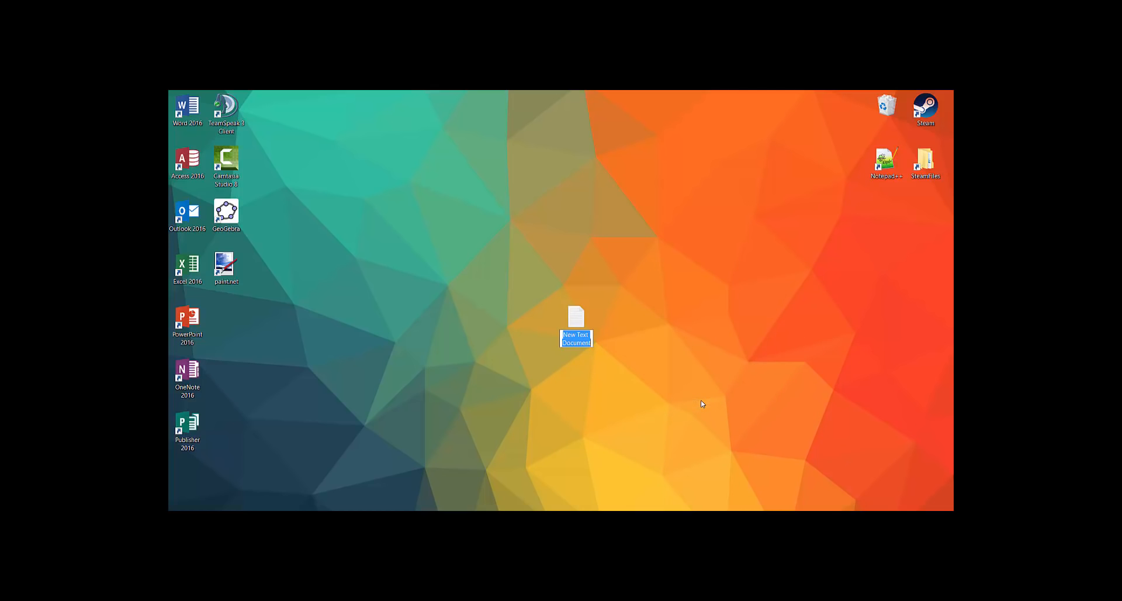
pyautogui.doubleClick(576, 316)
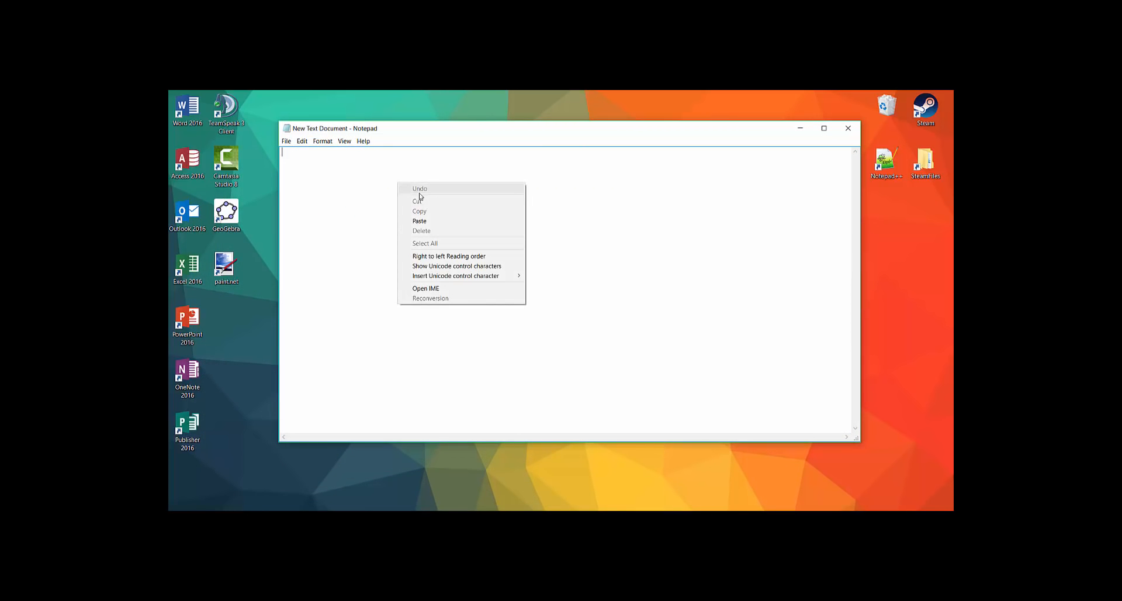
# Paste the matrix batch script (echo off, pause, color A, mode 1000, :matrix loop echoing %random%).
pyautogui.click(420, 221)
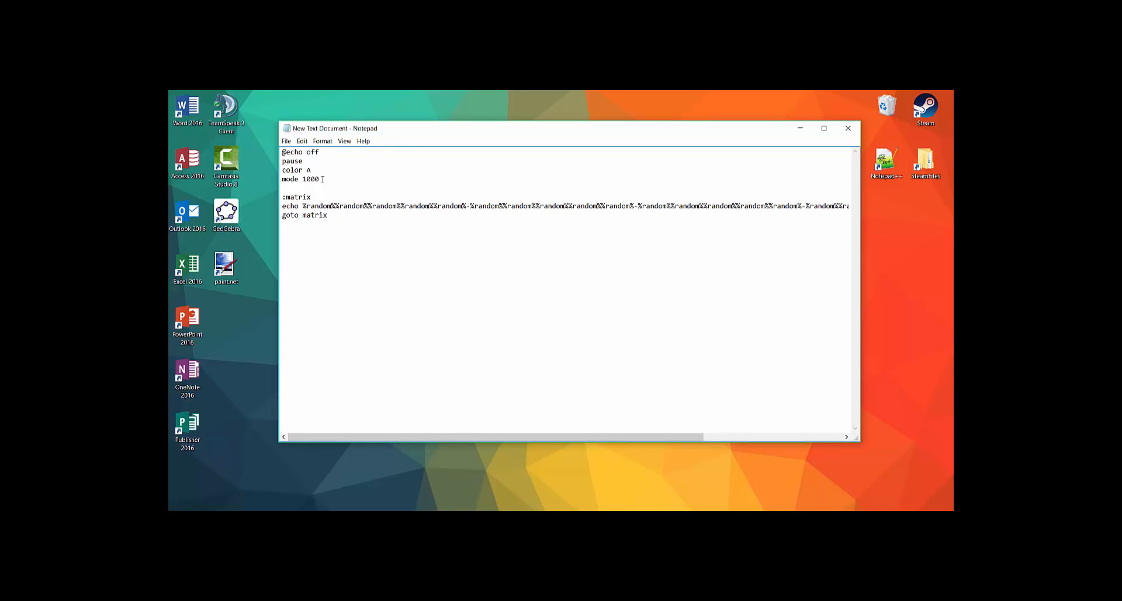
pyautogui.click(287, 141)
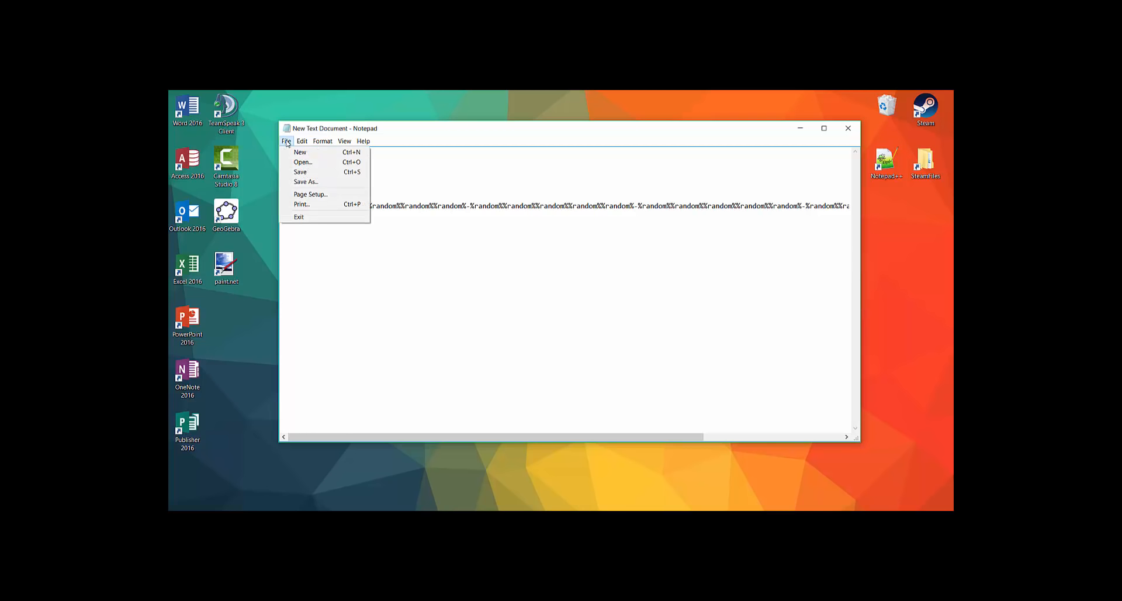
# Save the script to the desktop as matrix.bat via Save As.
pyautogui.click(305, 181)
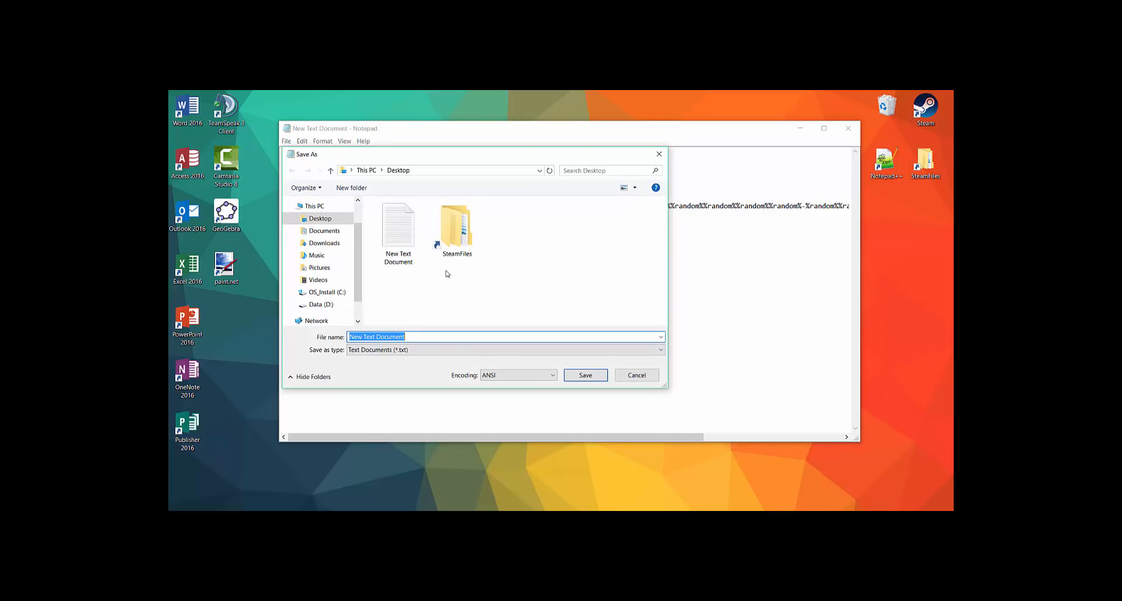
pyautogui.write('matr')
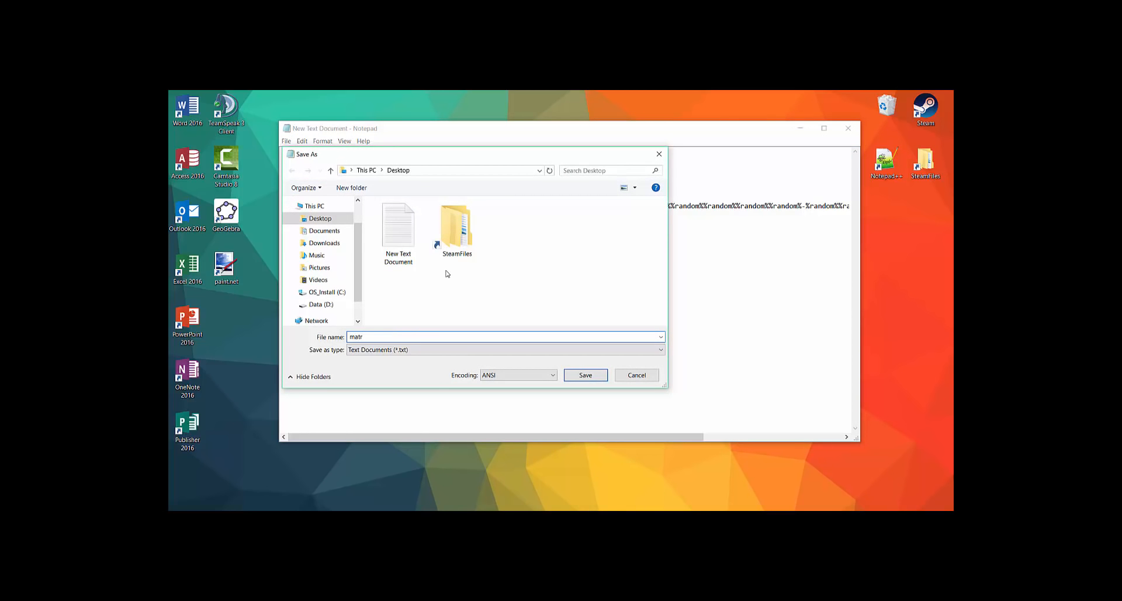
pyautogui.write('ix.bat')
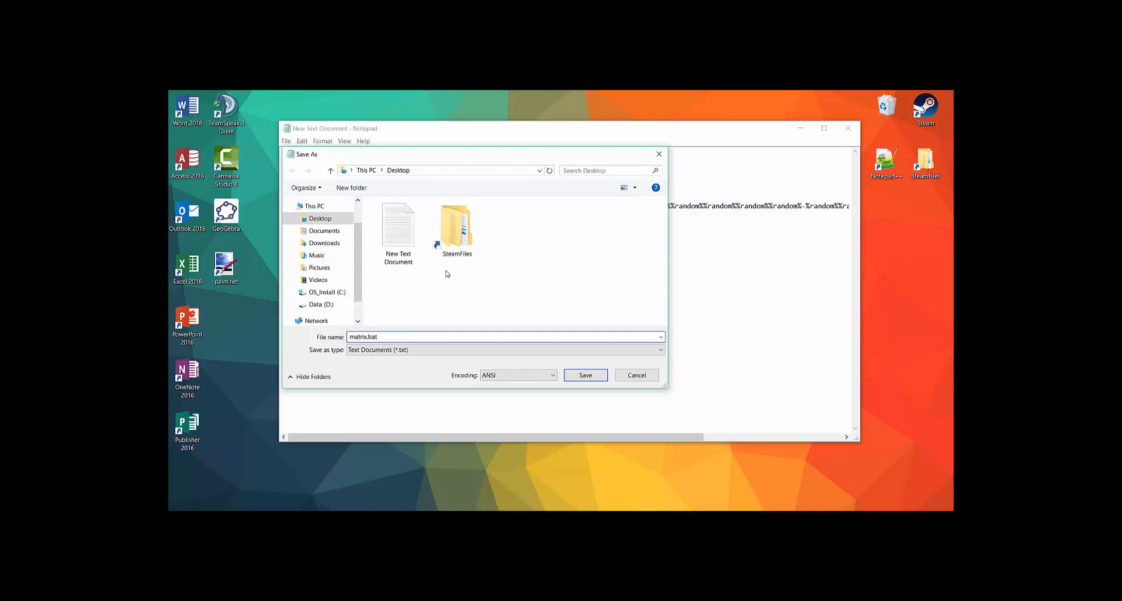
pyautogui.click(585, 375)
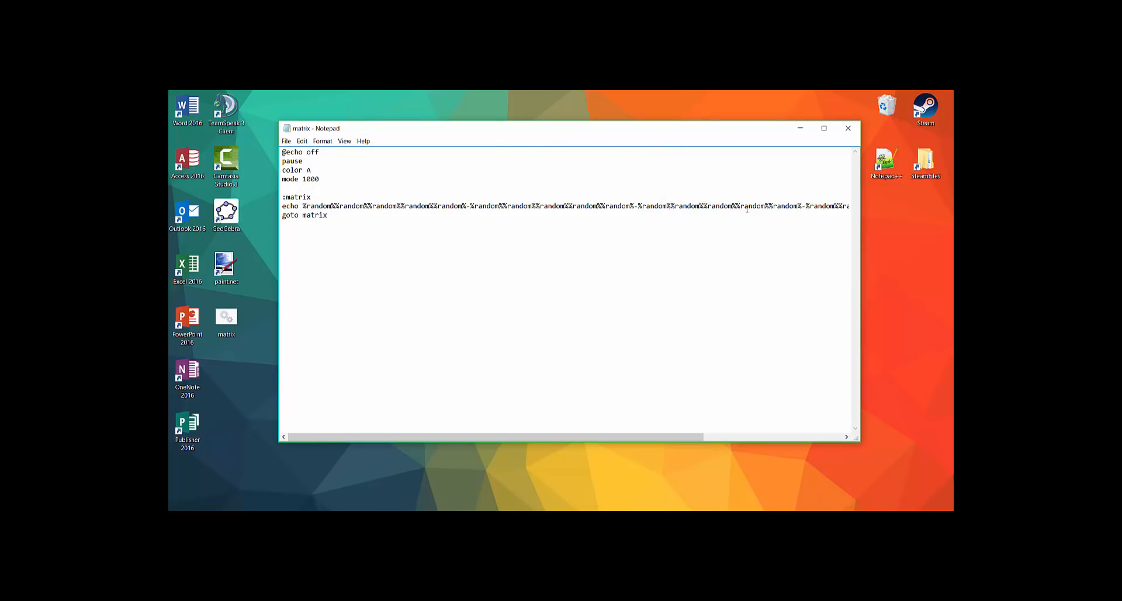
# Close Notepad and run matrix.bat from the desktop, continuing past the pause so green numbers stream.
pyautogui.click(848, 128)
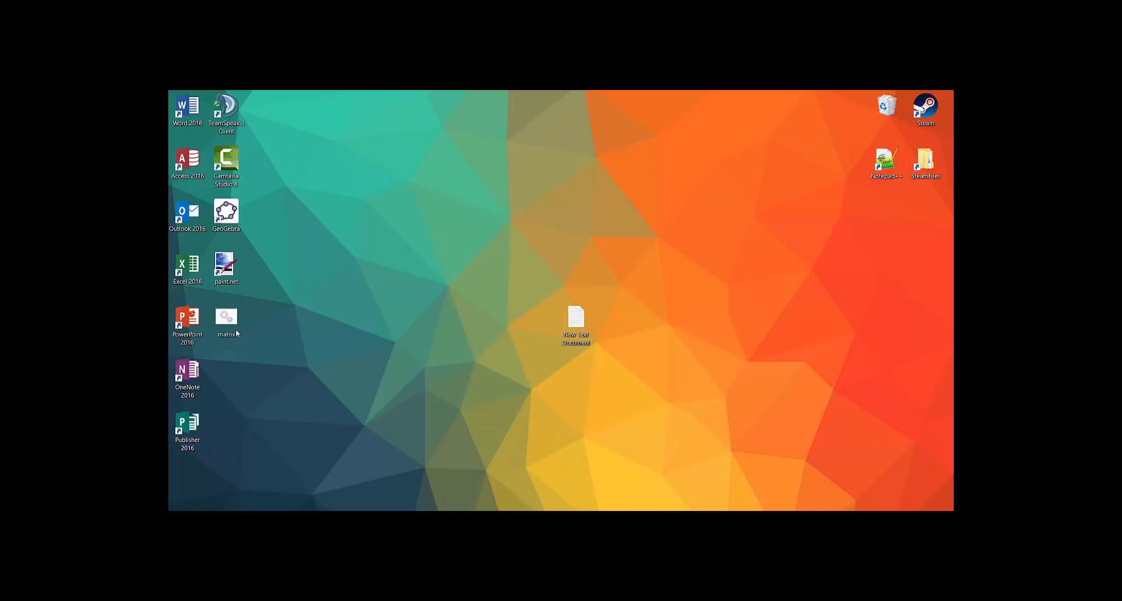
pyautogui.doubleClick(226, 321)
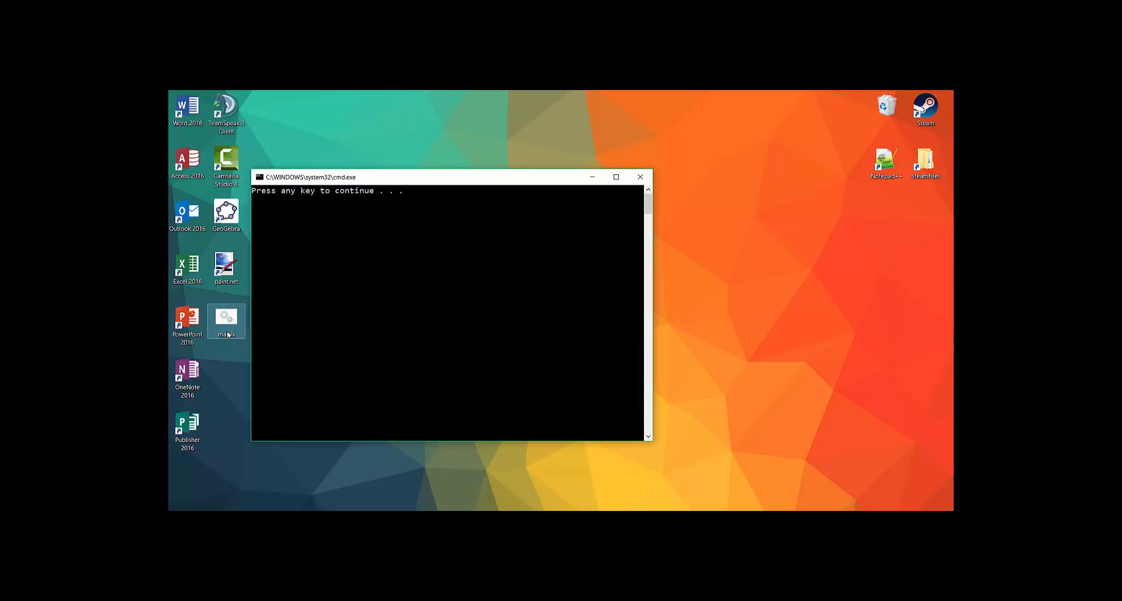
pyautogui.press('enter')
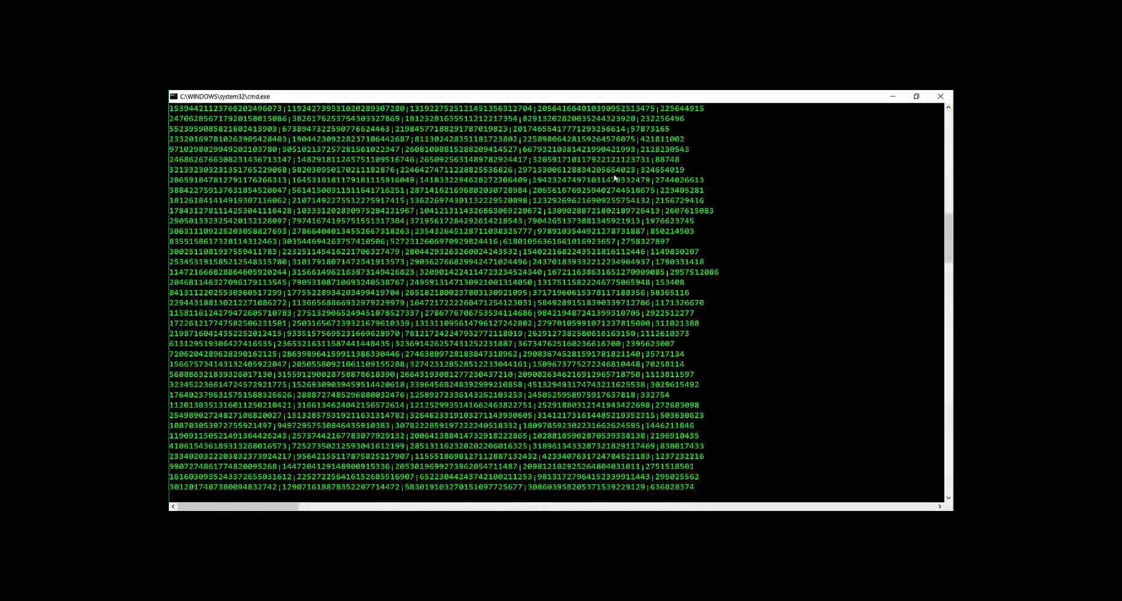